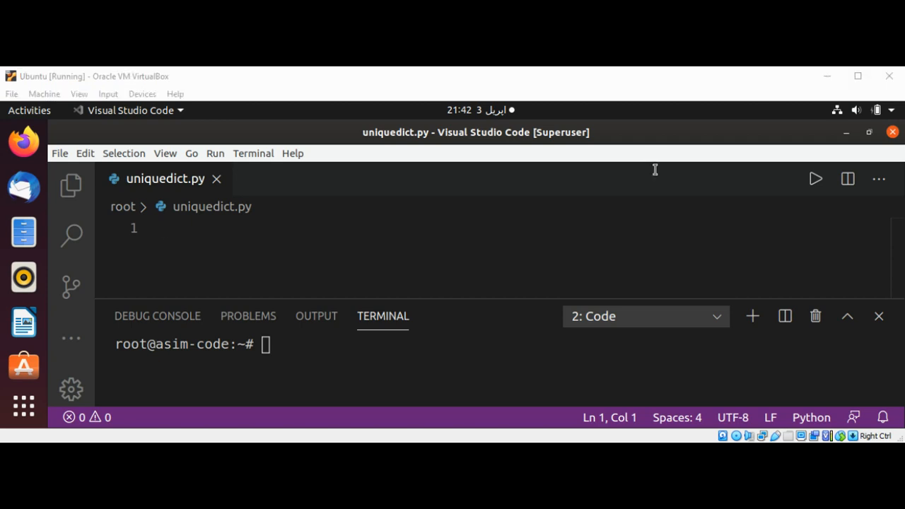
mouse_move(655, 156)
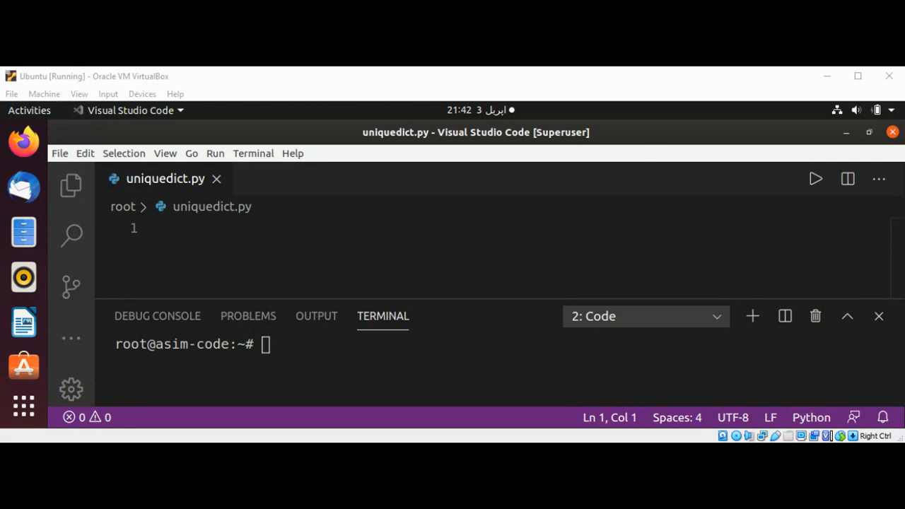
Write programming={'tom':'python'} on line 1 and break the braces onto new lines
left_click(164, 226)
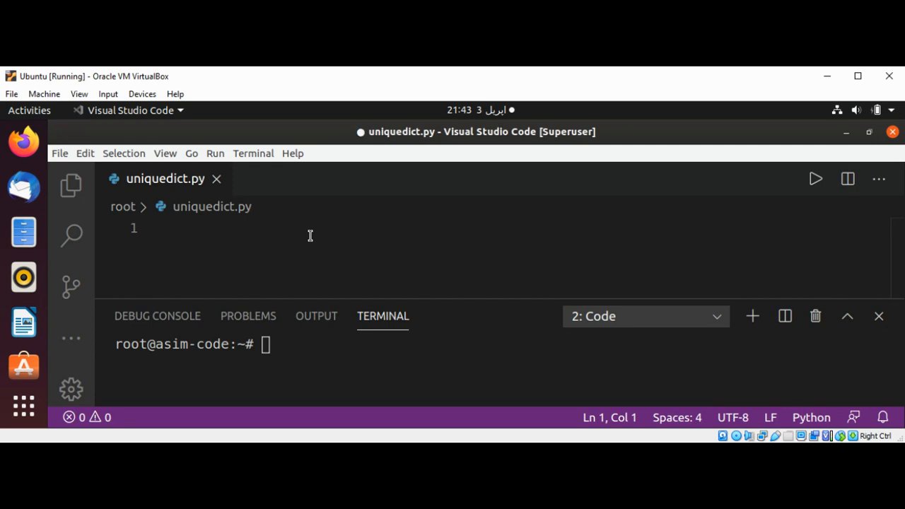
type("programmin")
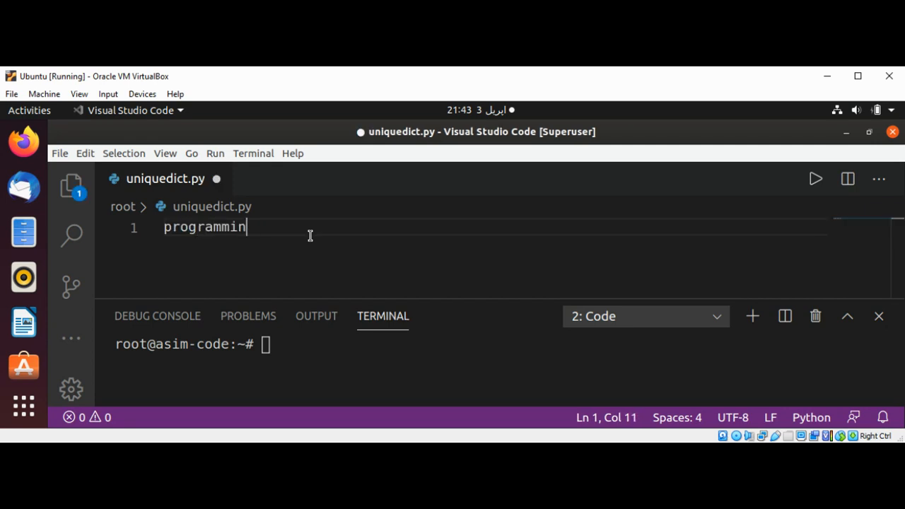
type("g=")
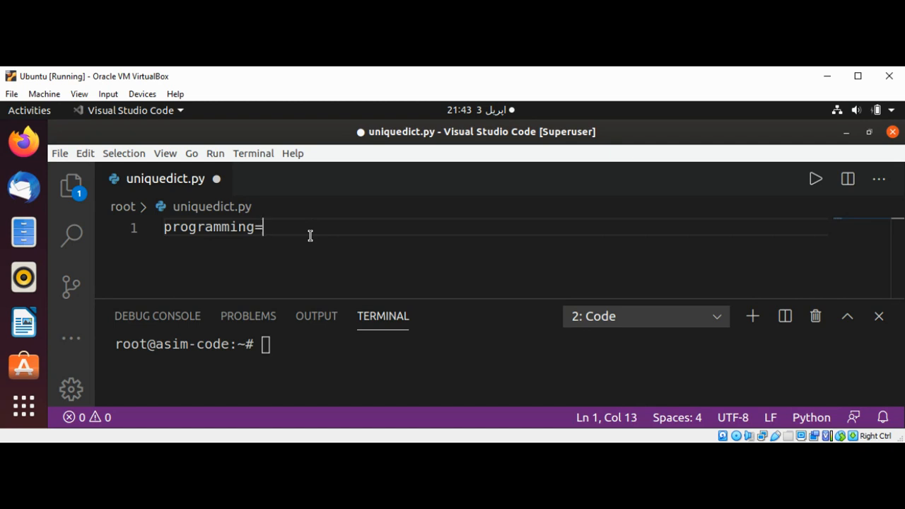
type("{}")
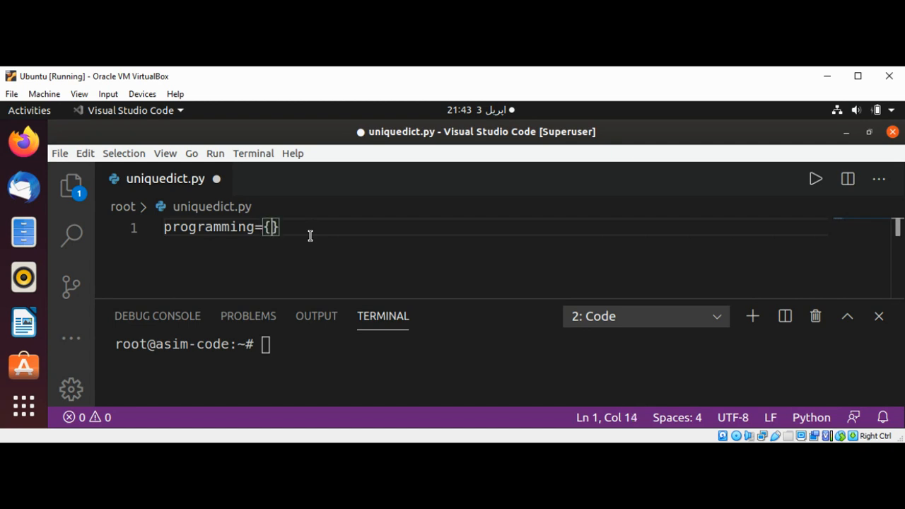
type("'to'")
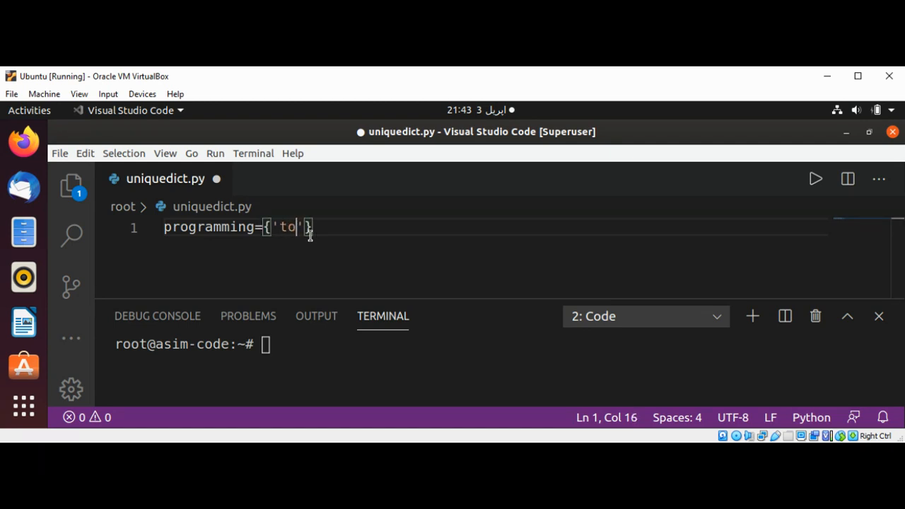
type("m")
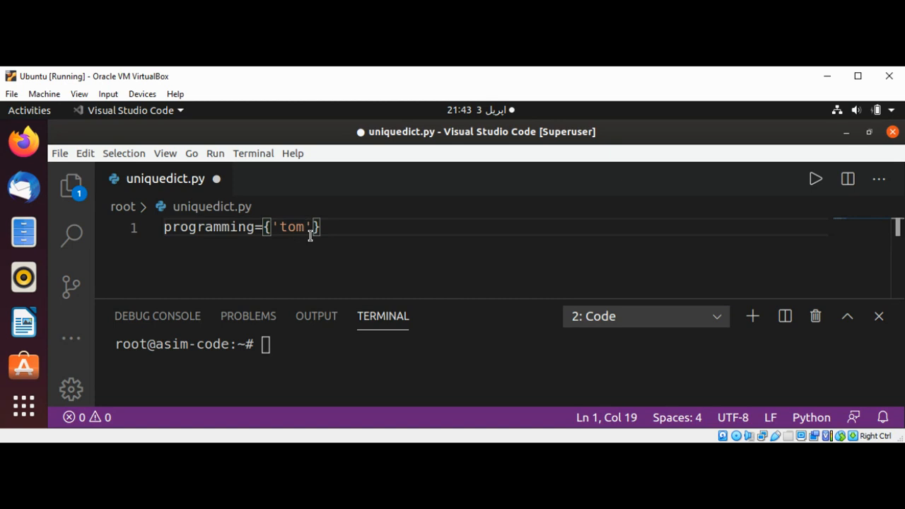
type(":")
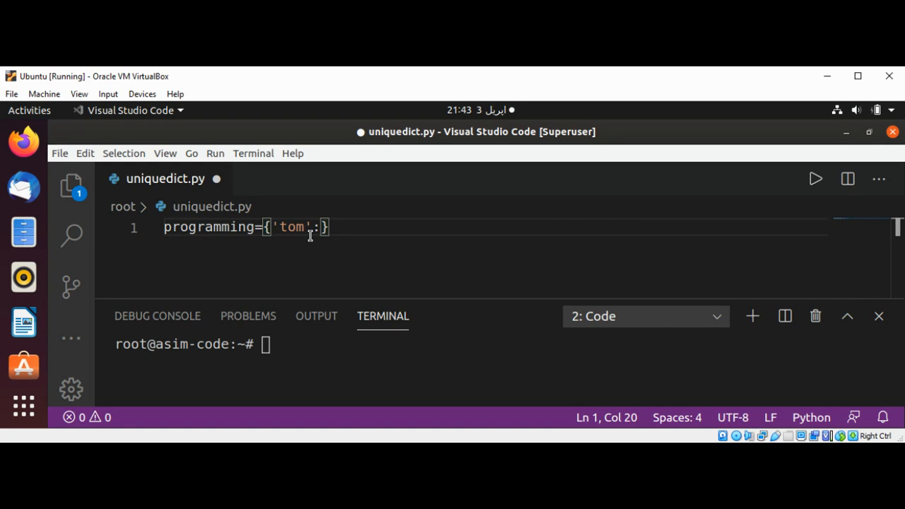
type("'")
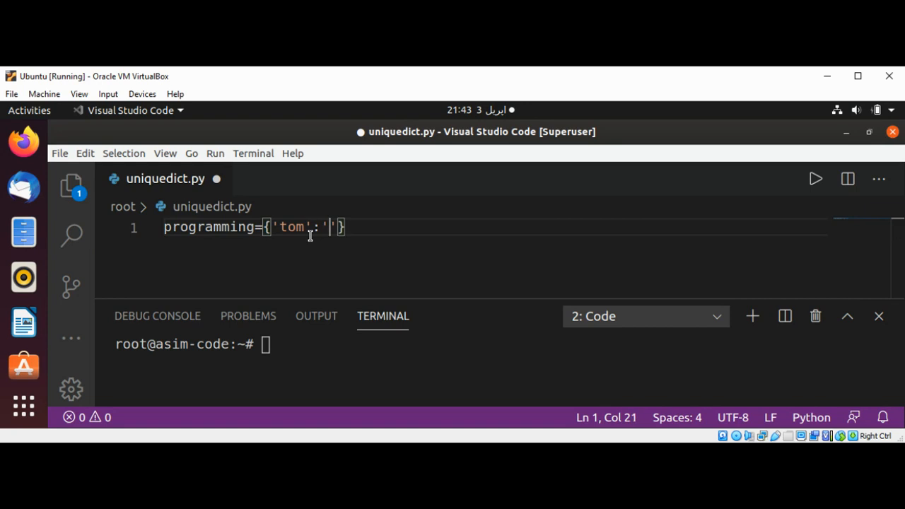
type("pytho")
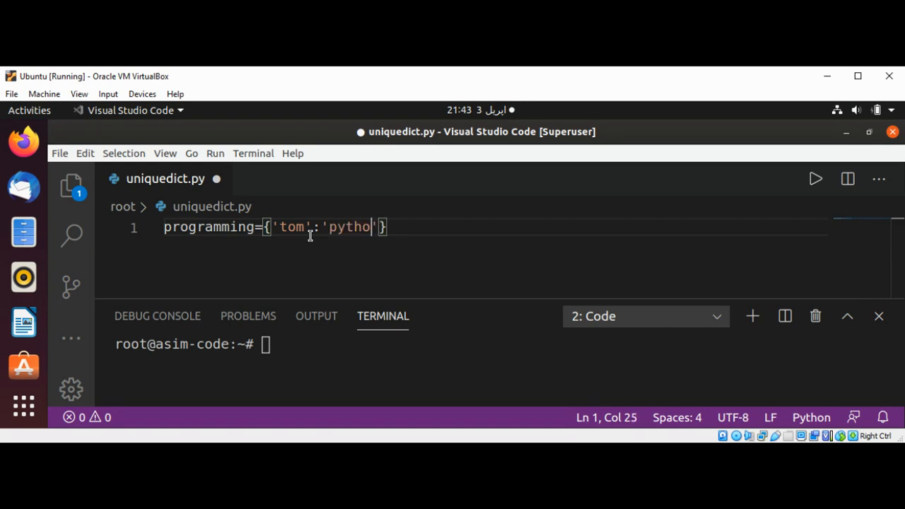
type("n")
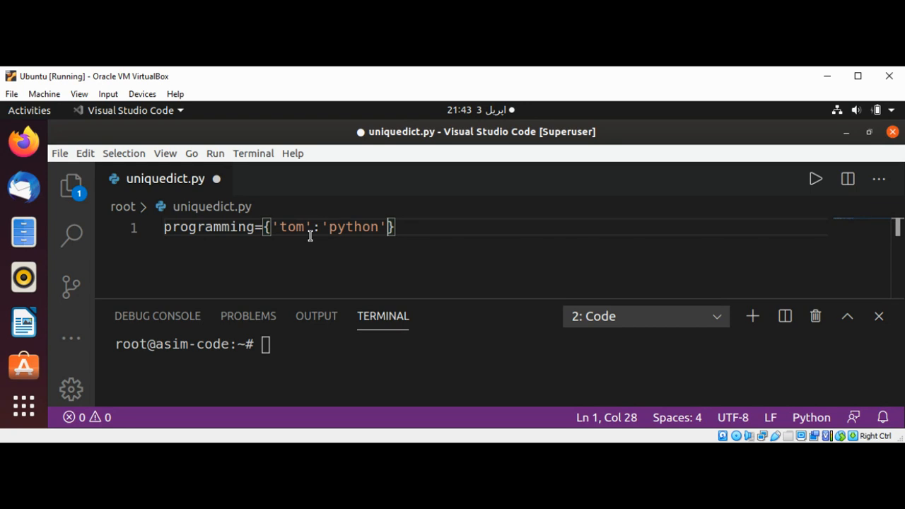
key("enter")
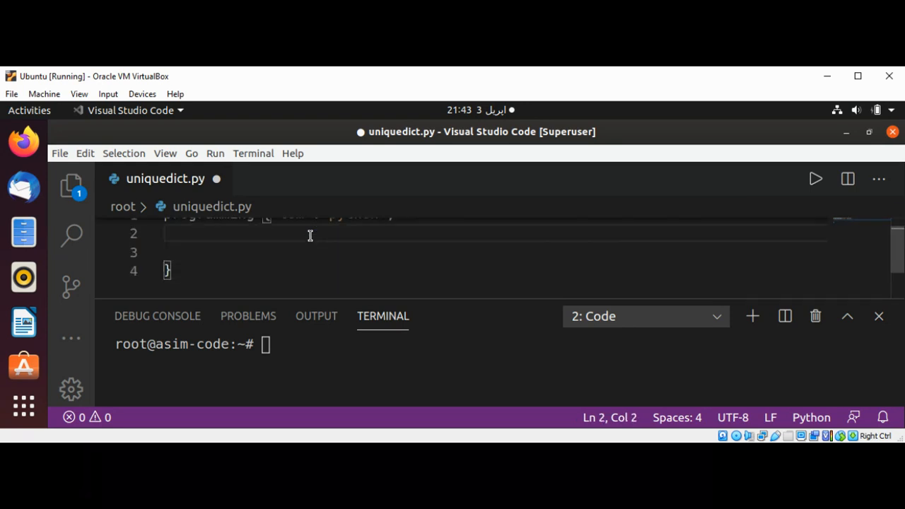
Add the entry 'rick':'python' on its own line in the dictionary
type("'")
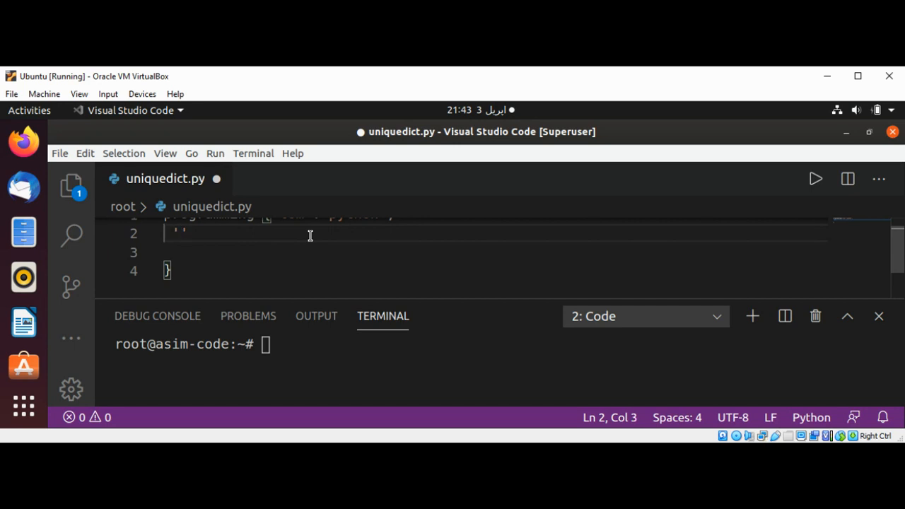
type("rick")
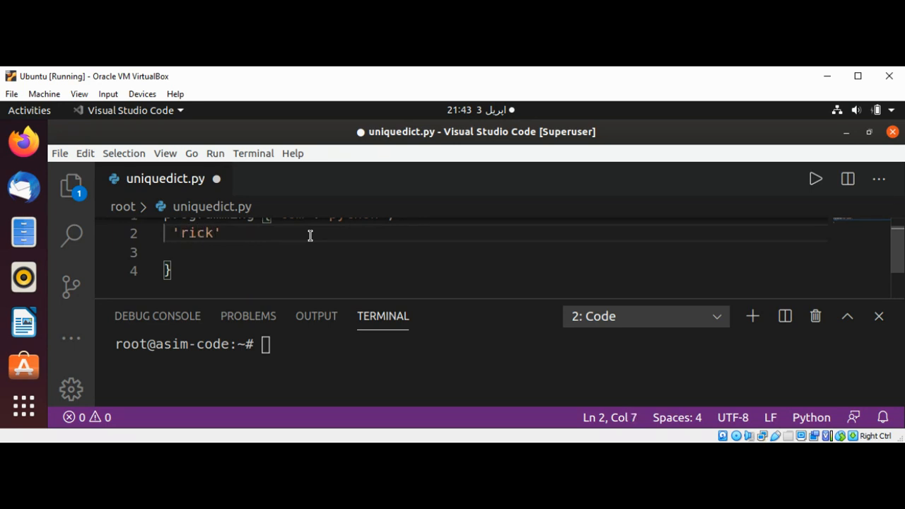
type(":")
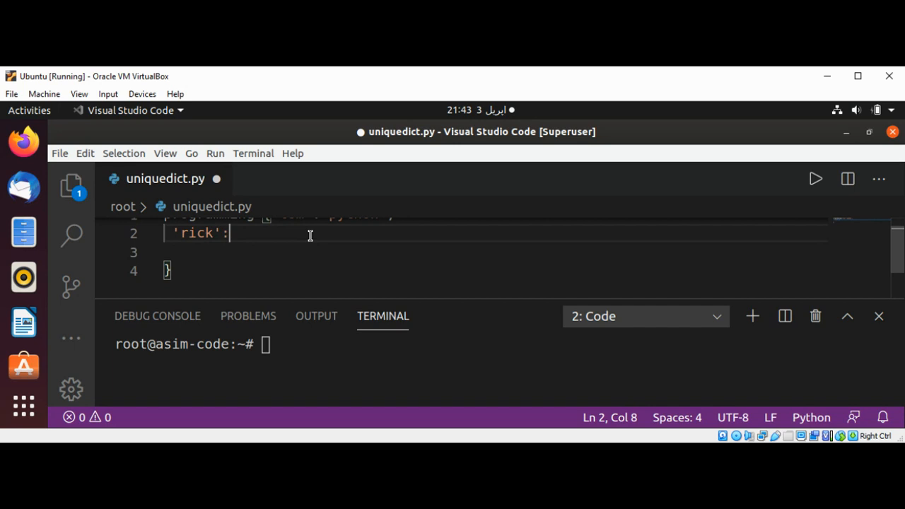
type("''")
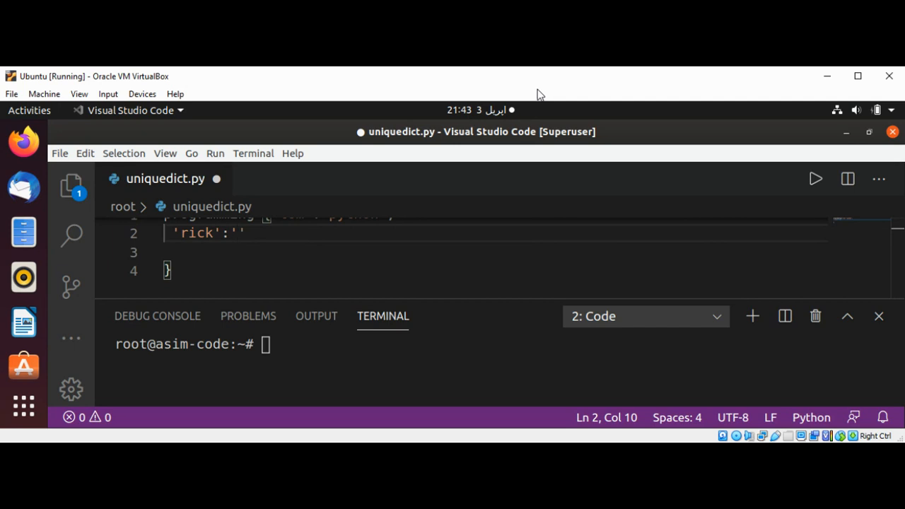
mouse_move(531, 90)
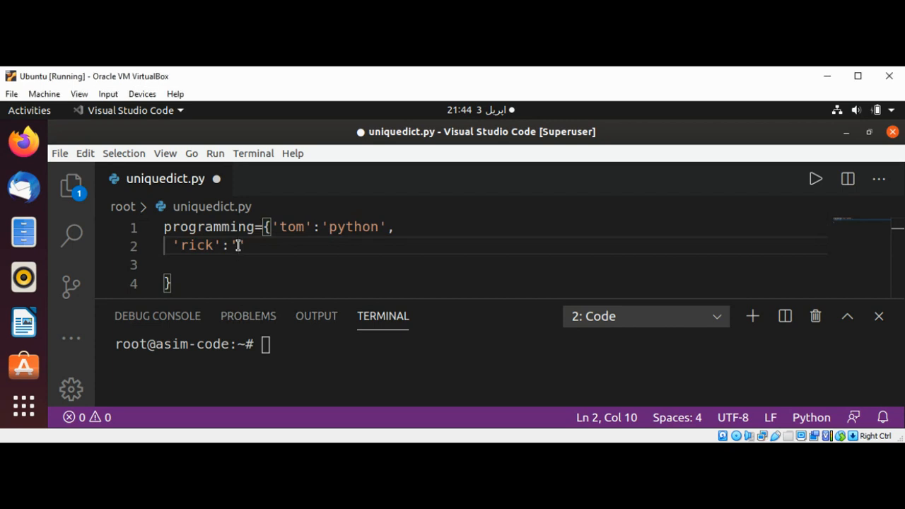
type("pyth")
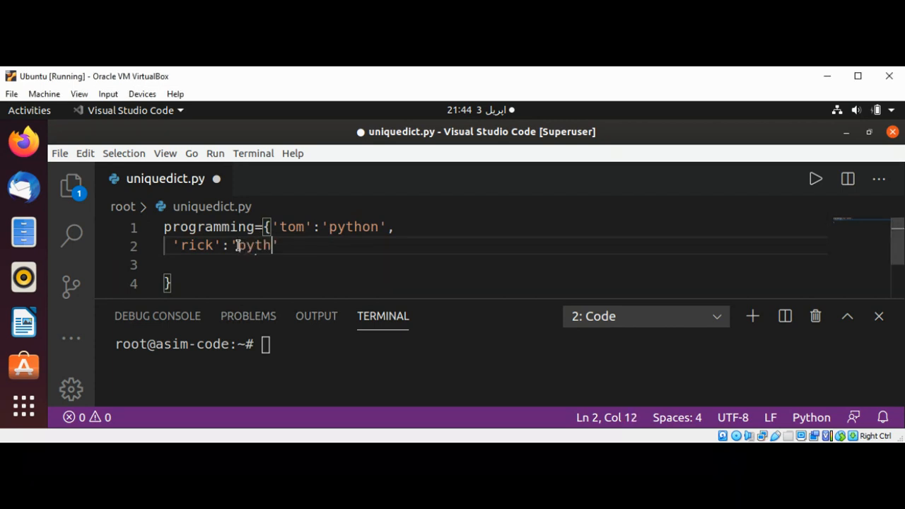
type("on'")
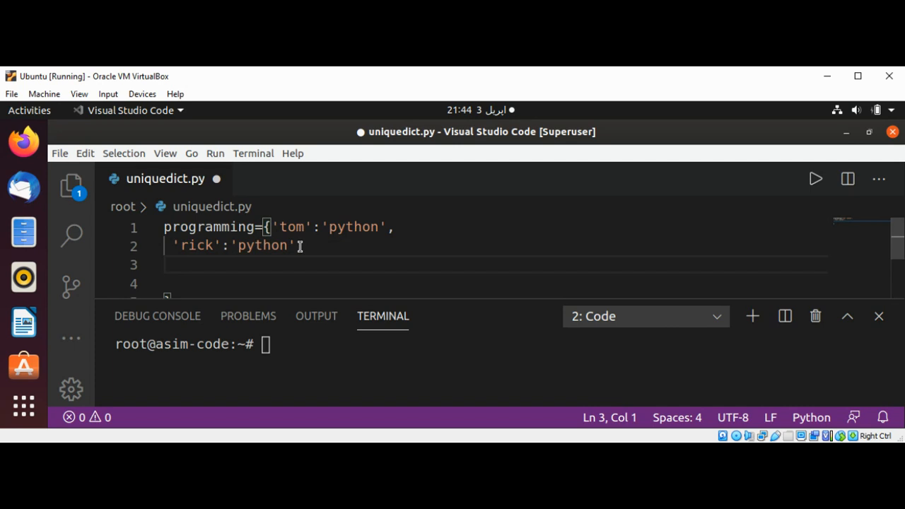
Add the entries 'john':'c++' and 'asim':'java' to the dictionary
type("'joh'")
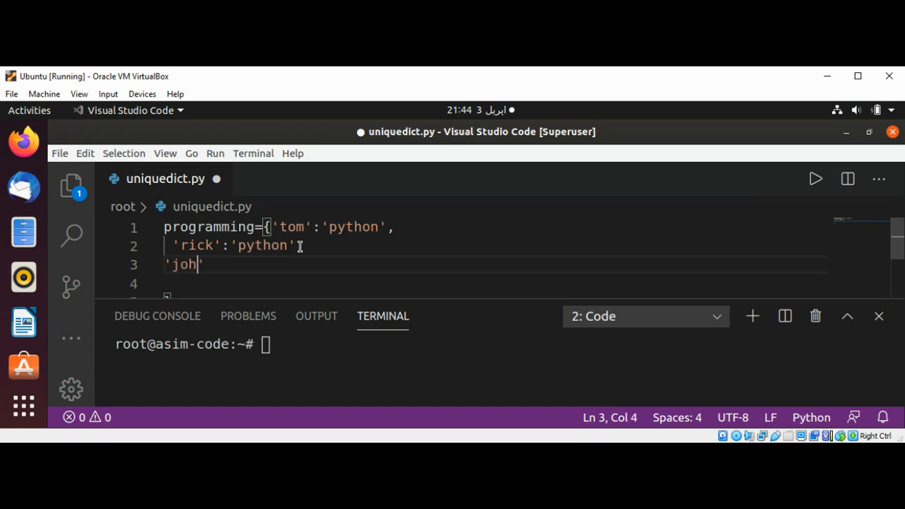
type("n'")
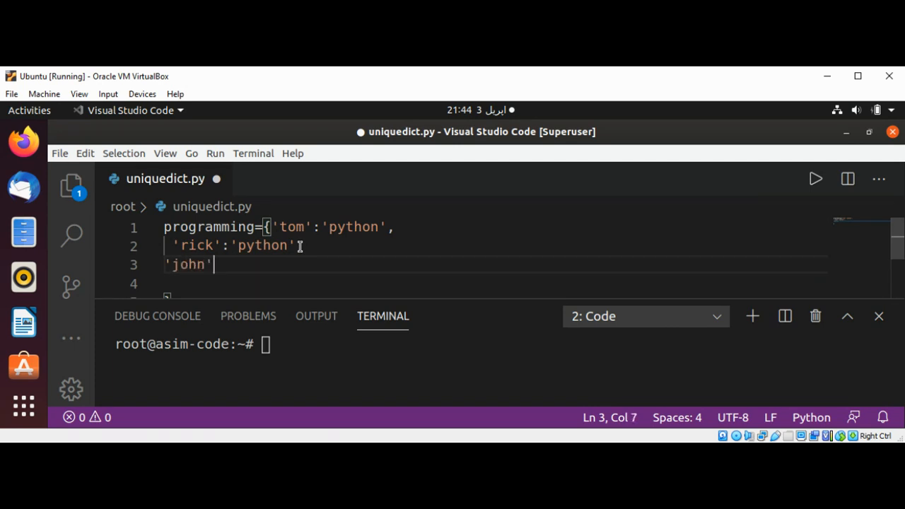
type(":")
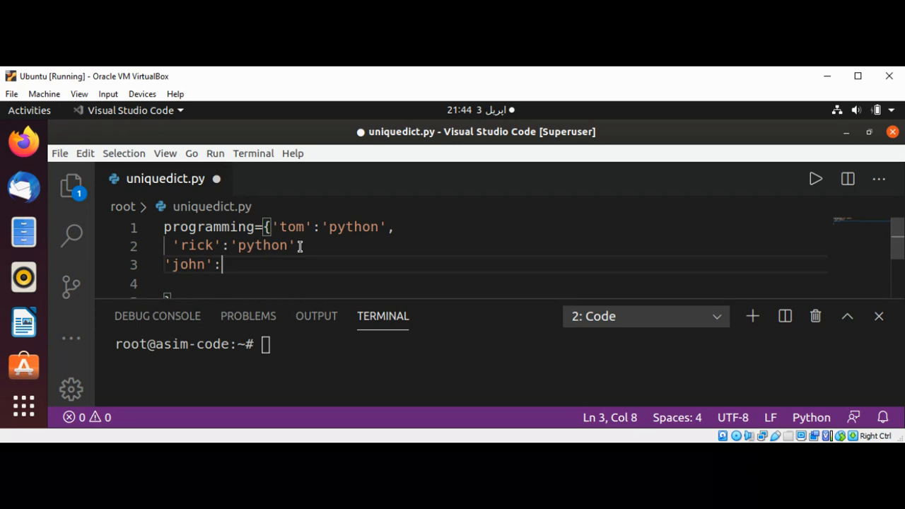
type("''")
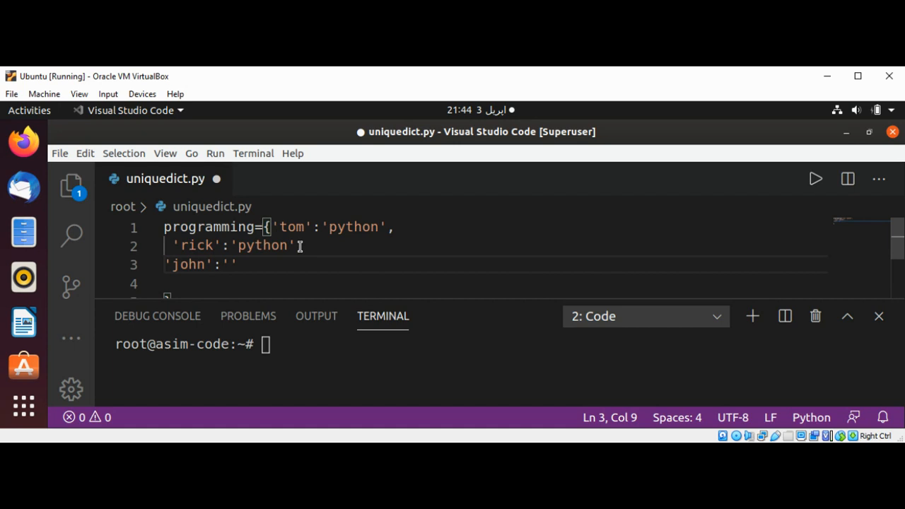
type("c++")
left_click(493, 283)
type("'as")
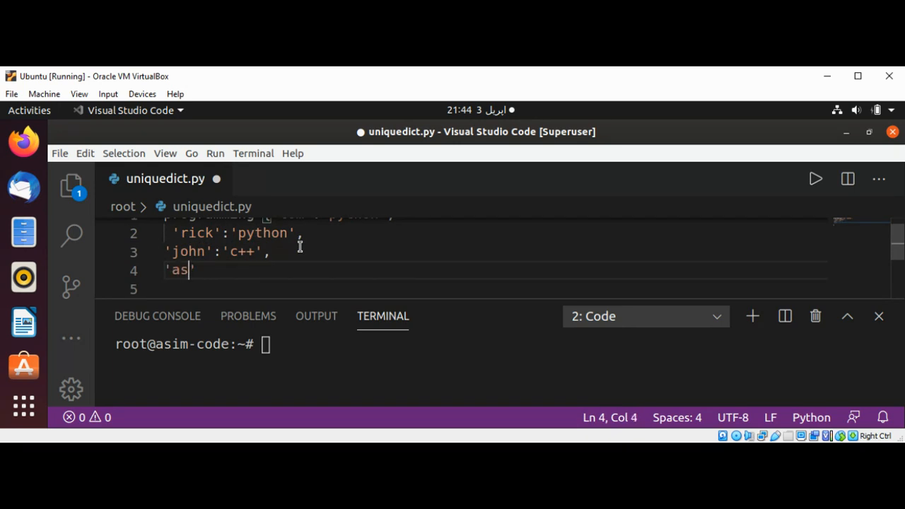
type("im")
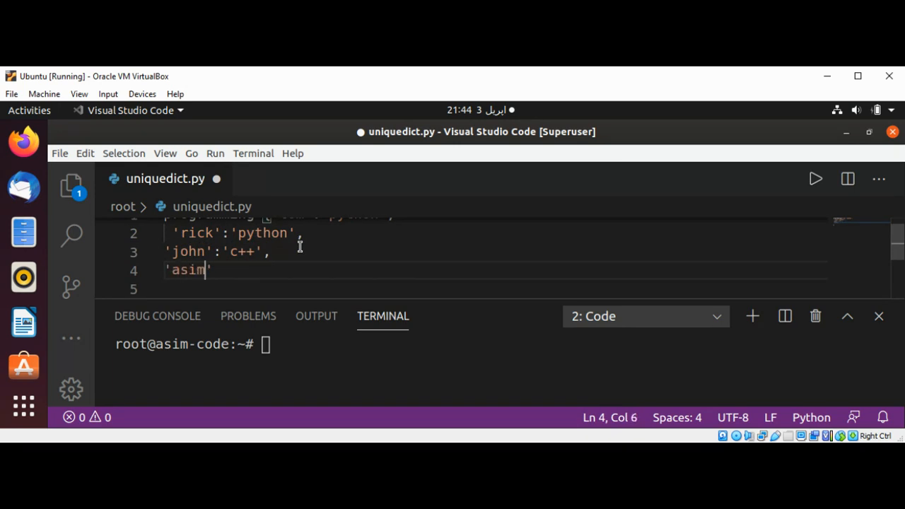
type(":'j")
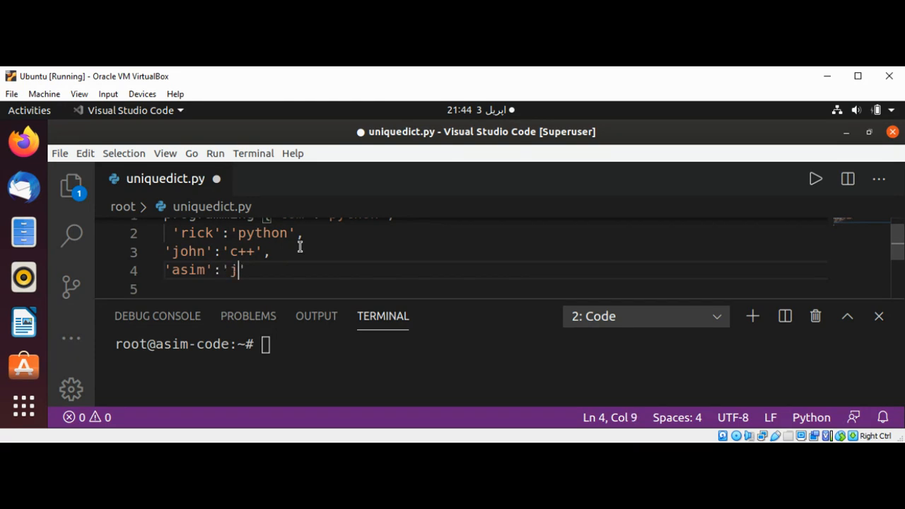
type("ava'")
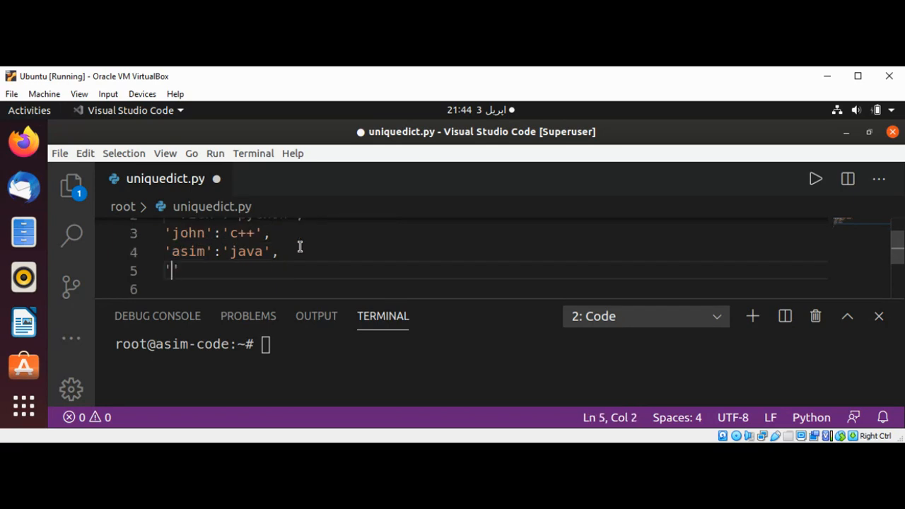
Add the entry 'mike':'java' to the dictionary
type("mik")
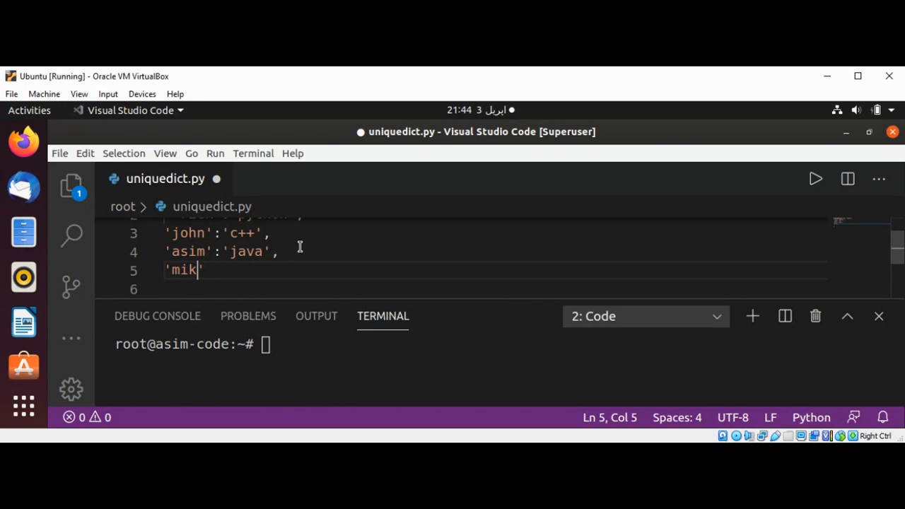
type("e")
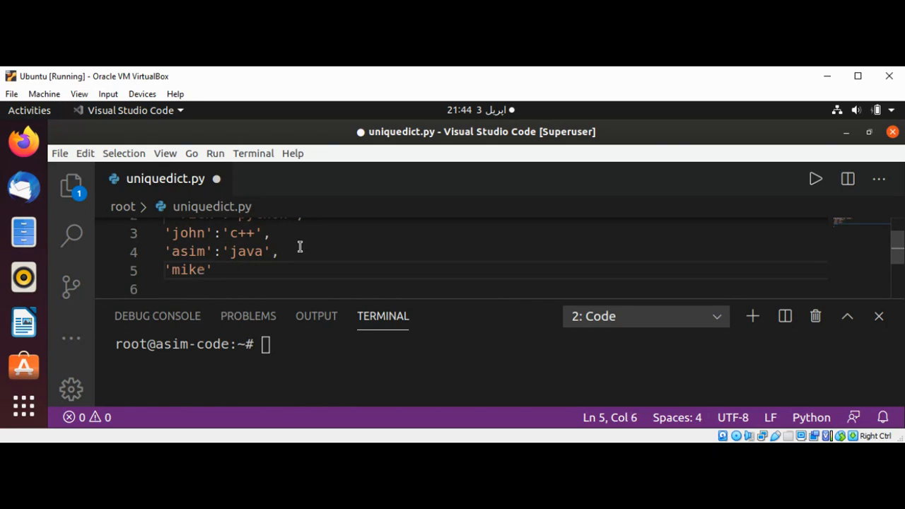
type(":")
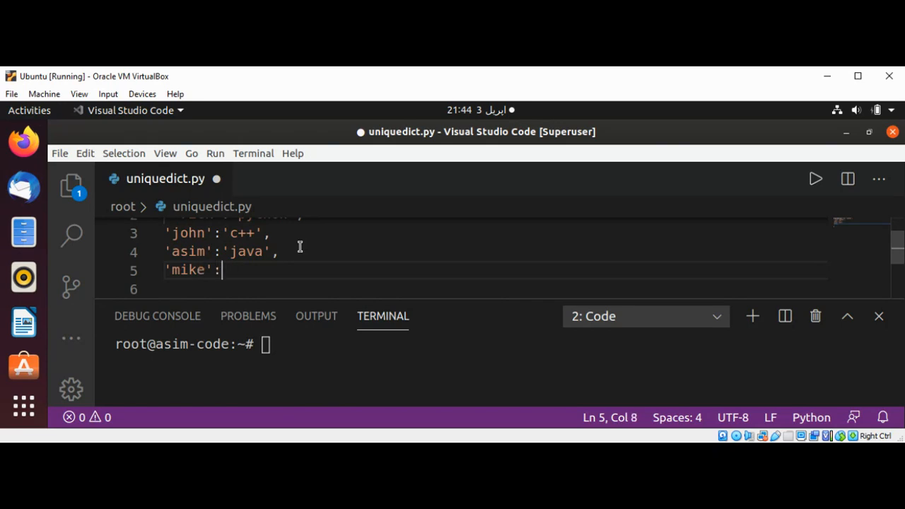
type("''")
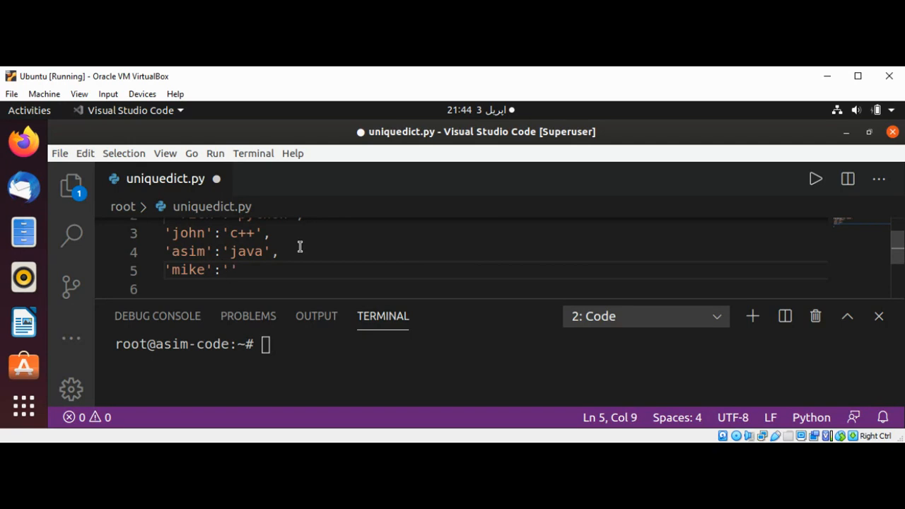
type("java")
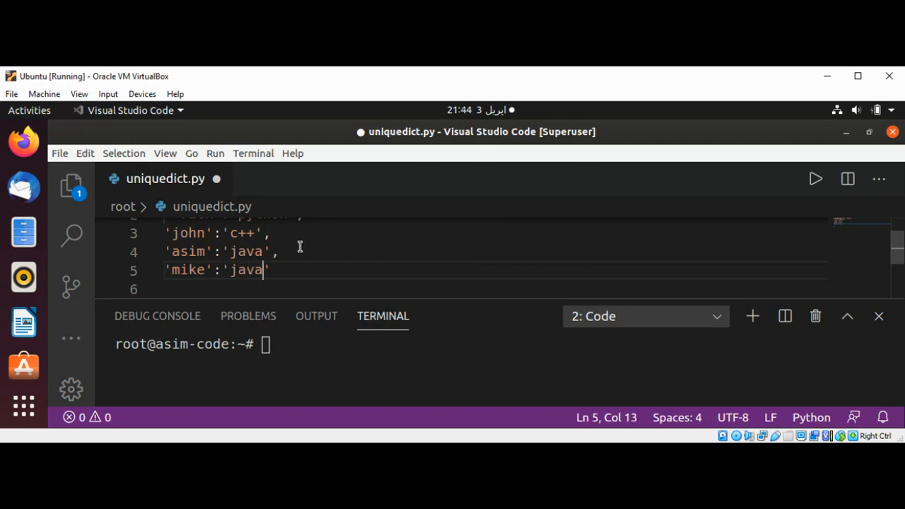
type("'")
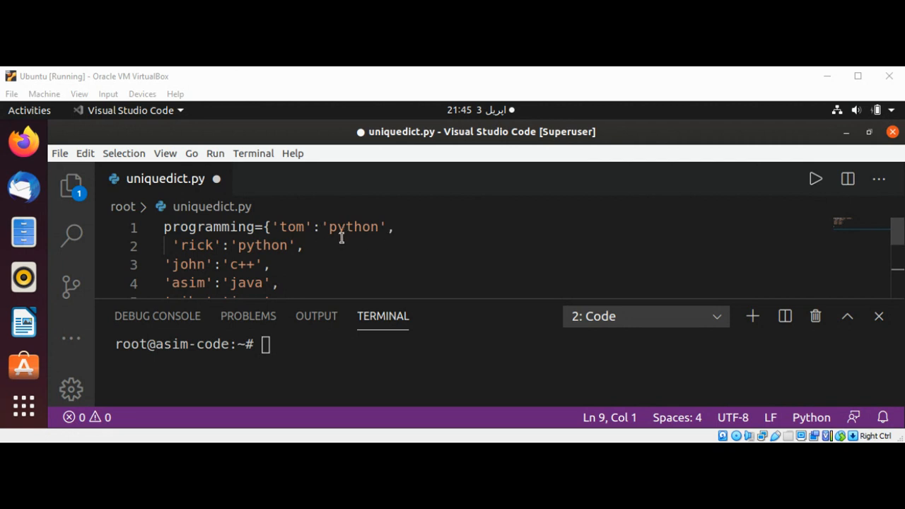
mouse_move(418, 267)
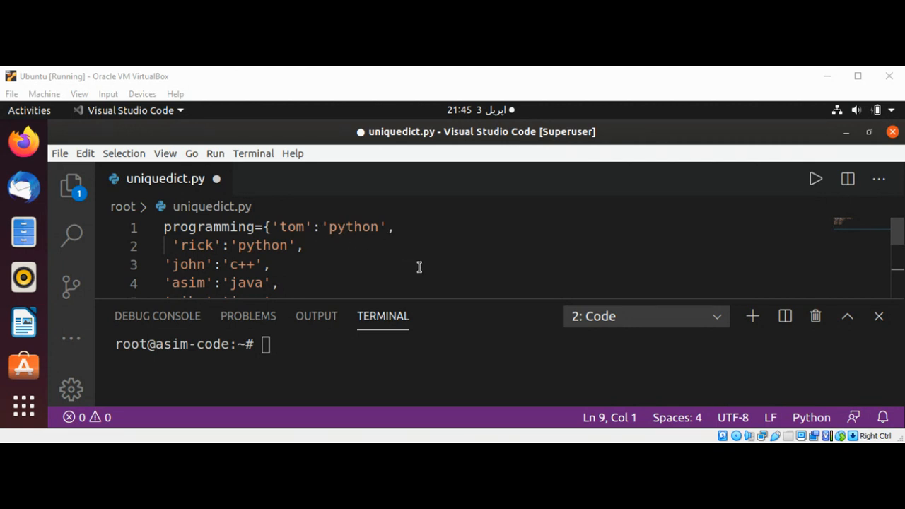
Close the programming dictionary with its ending brace after the john entry
left_click(271, 265)
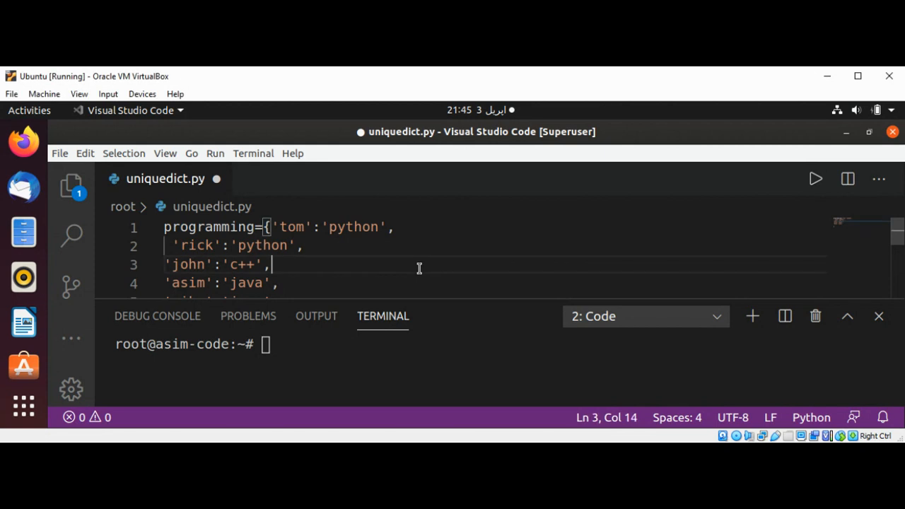
mouse_move(823, 249)
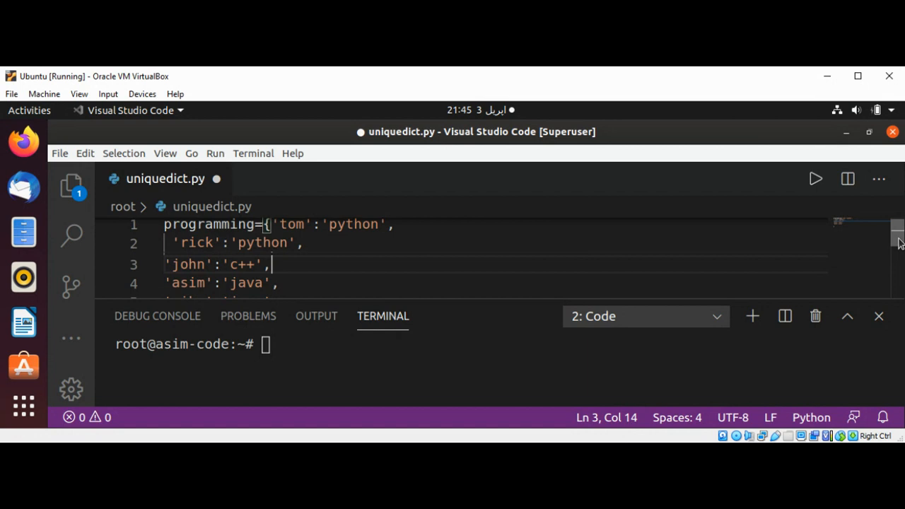
scroll("down", 3)
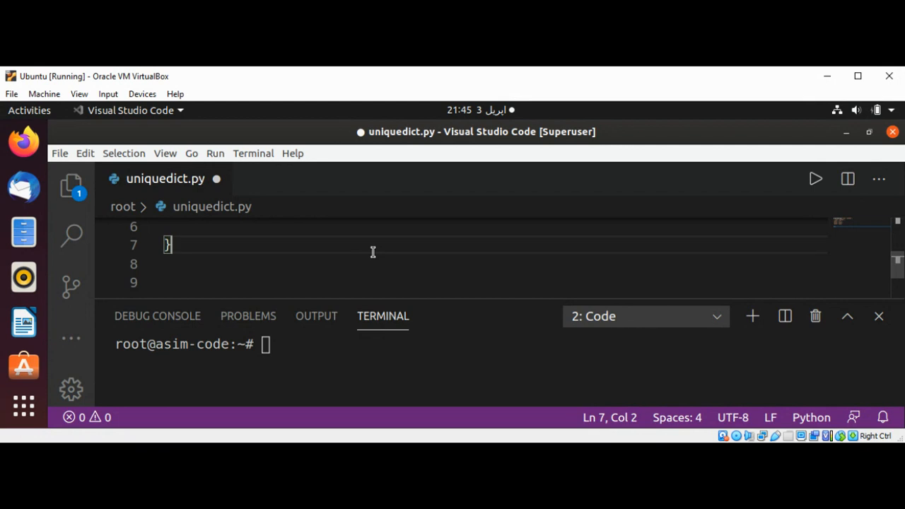
Write the loop header for language in set(programming.value()): below the dictionary
type("f")
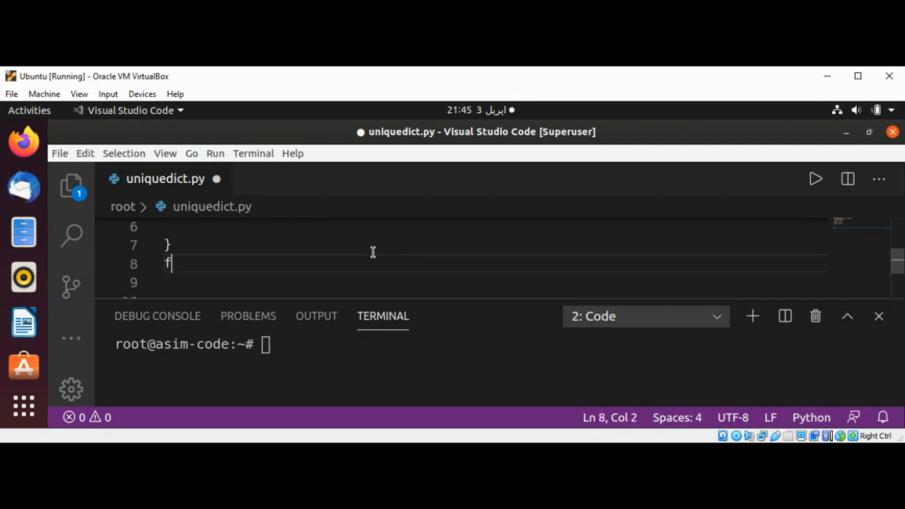
type("or")
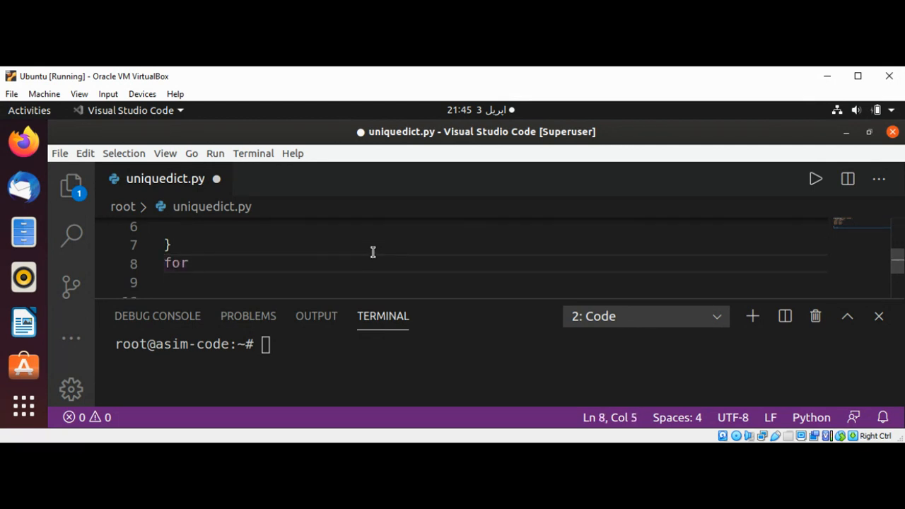
type("progra")
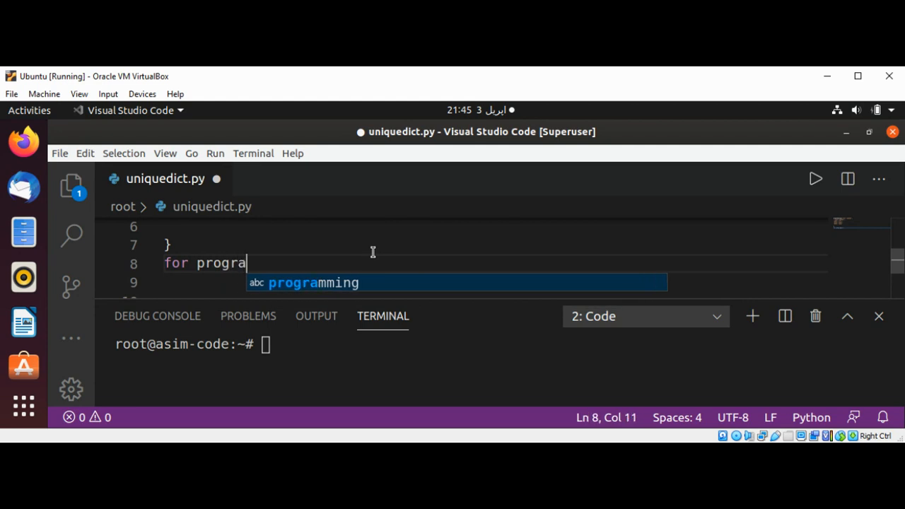
type("mmin")
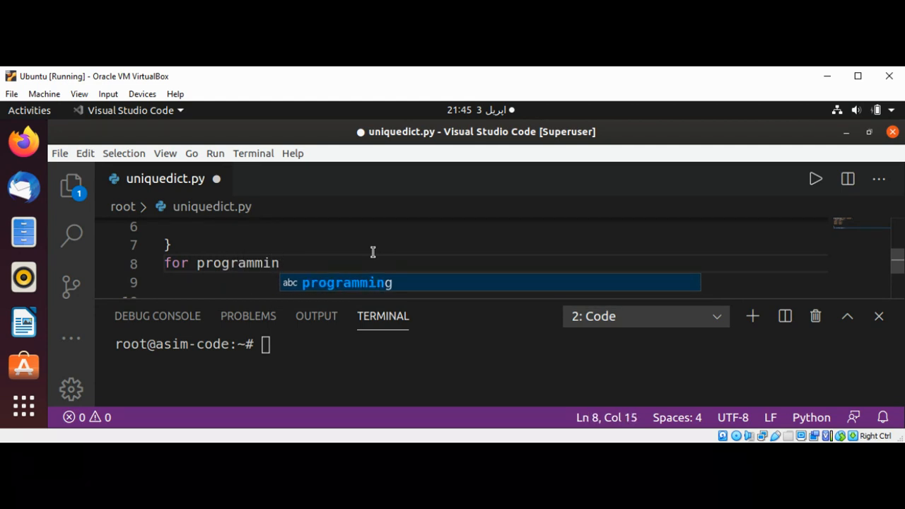
key("Backspace")
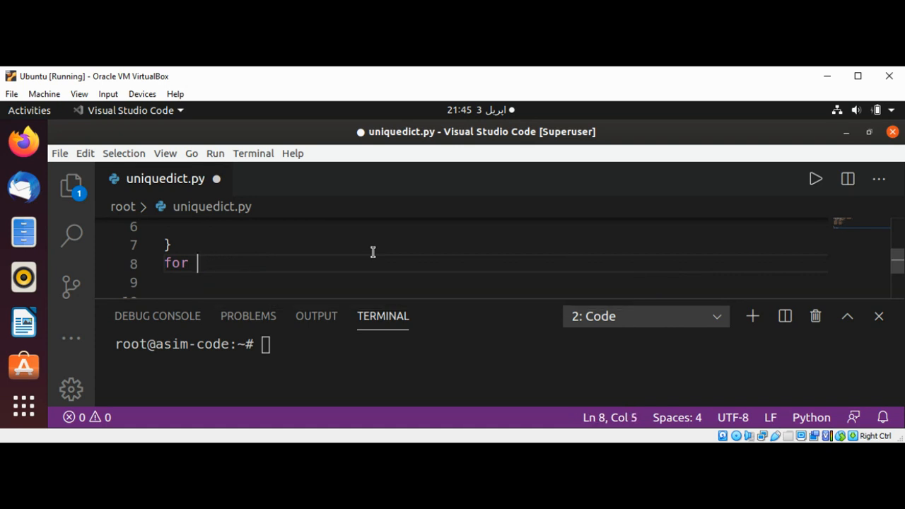
type("lan")
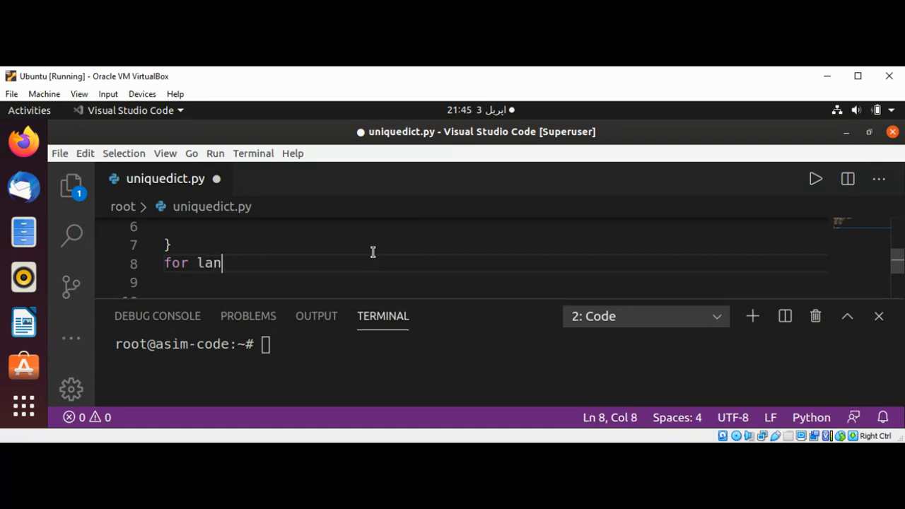
type("guage in set")
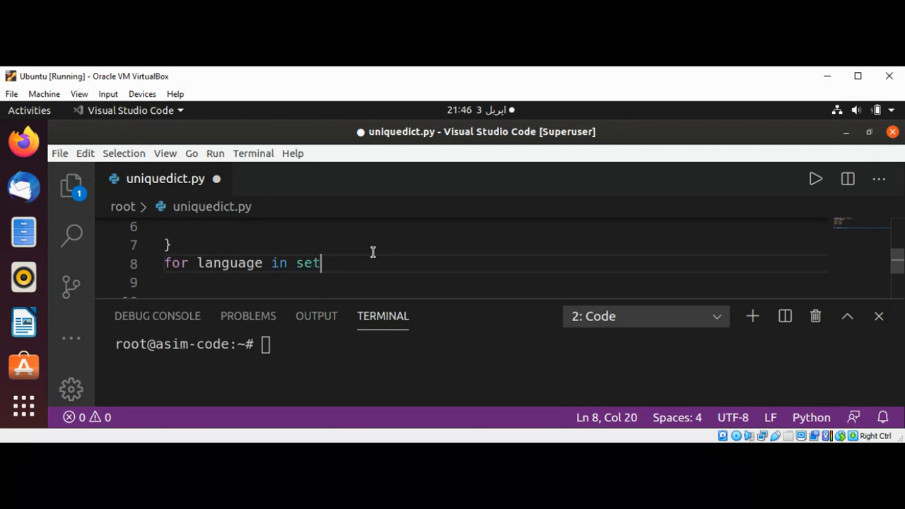
type("(")
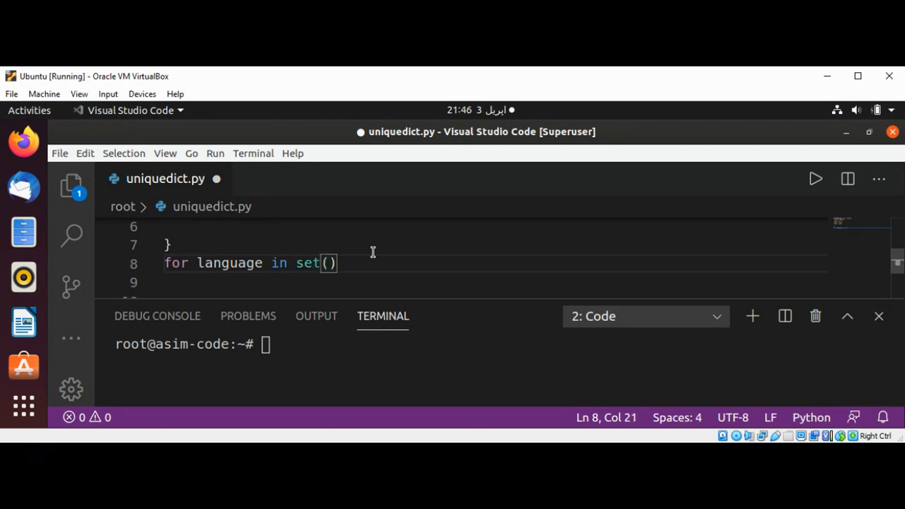
type("programming.")
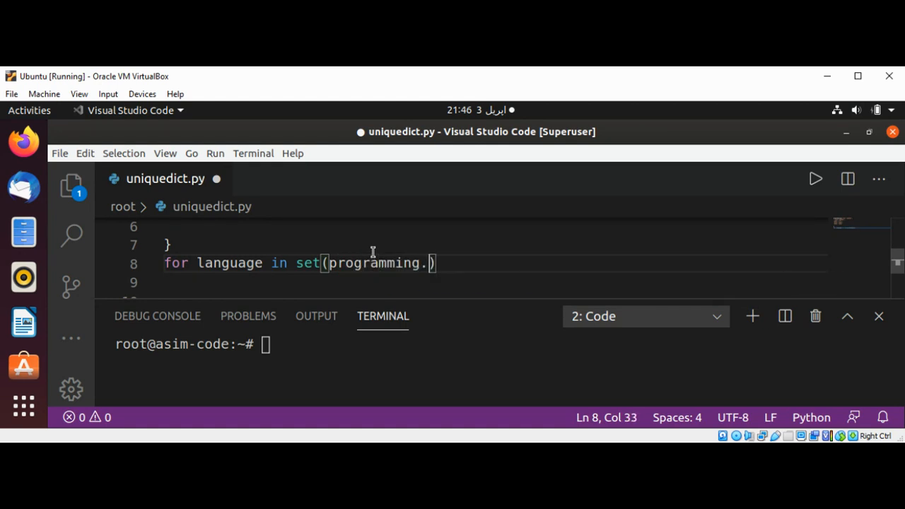
type("valu")
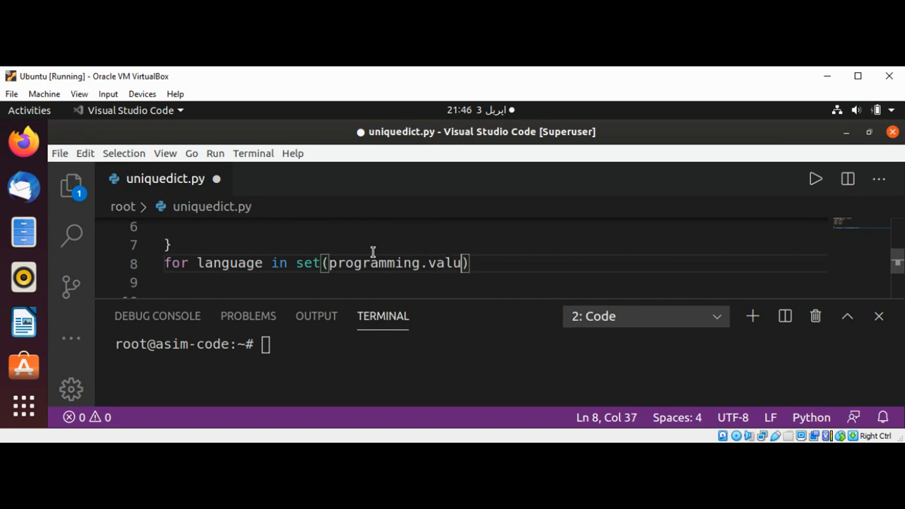
type("e()")
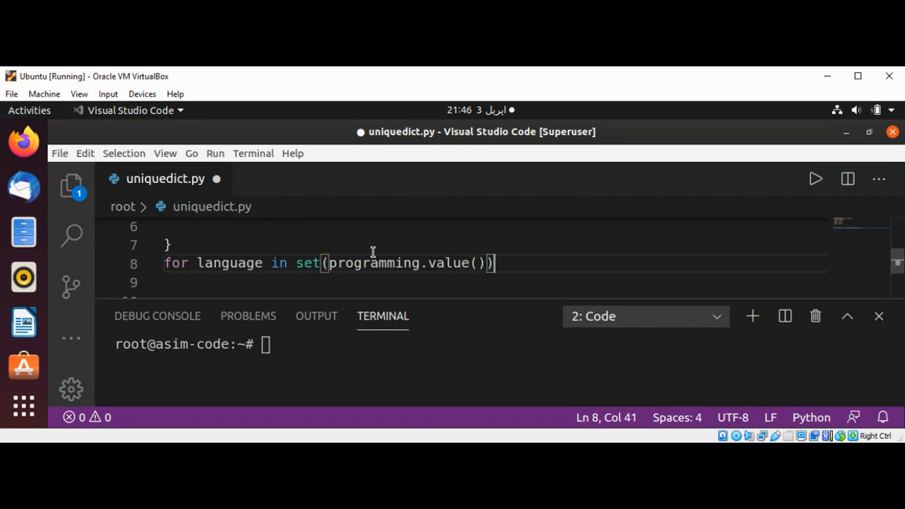
type(":")
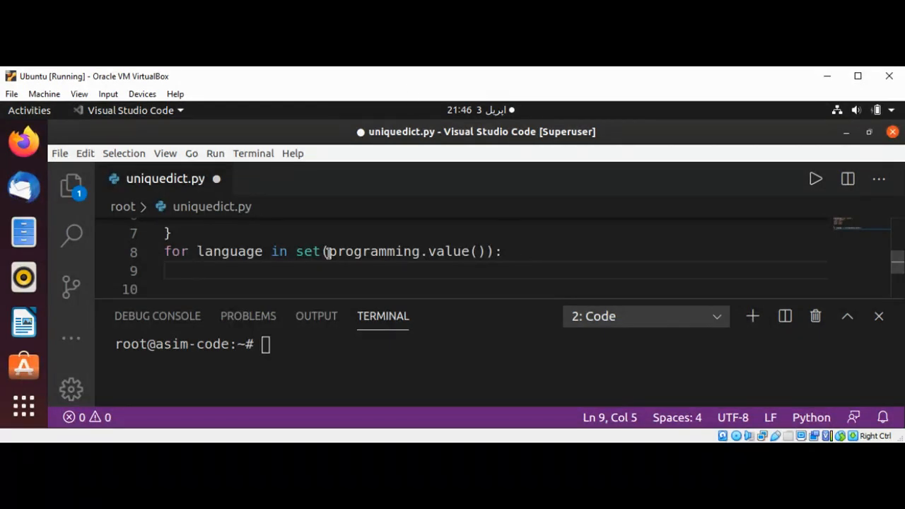
Make the loop body print(languge.title()) on line 9
type("print(l")
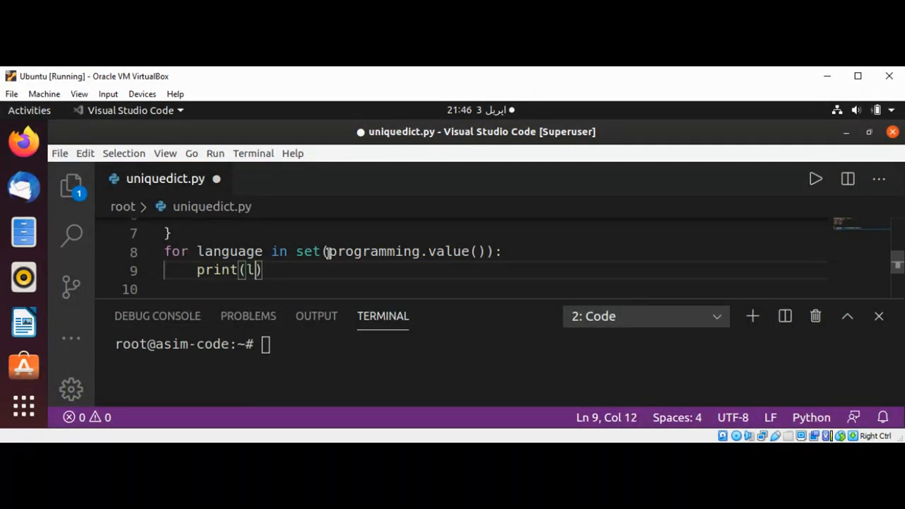
type("anguage")
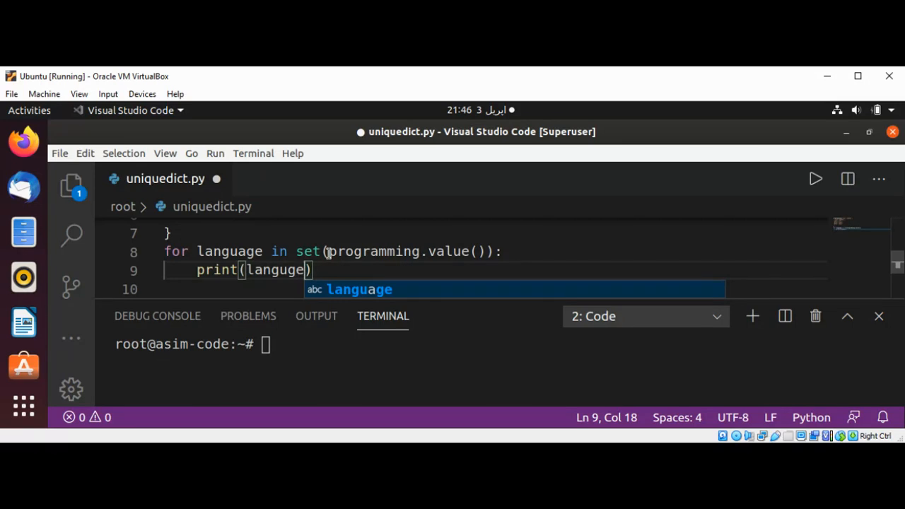
type(".title")
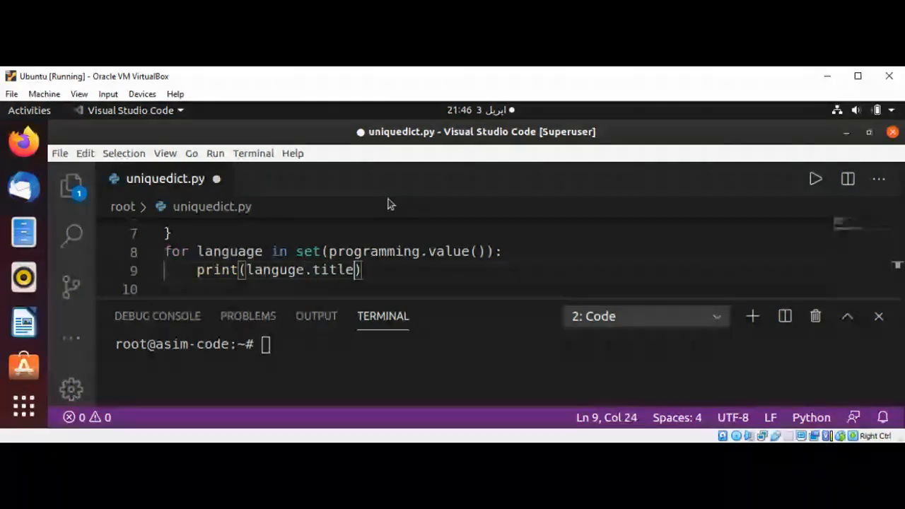
type("()")
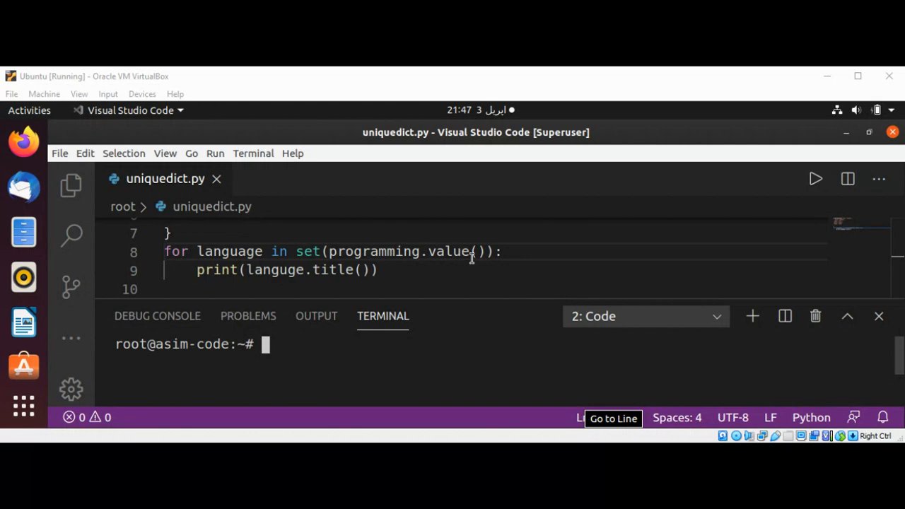
Correct value() to values() in the loop header so the script prints Python, Java, C++
double_click(449, 252)
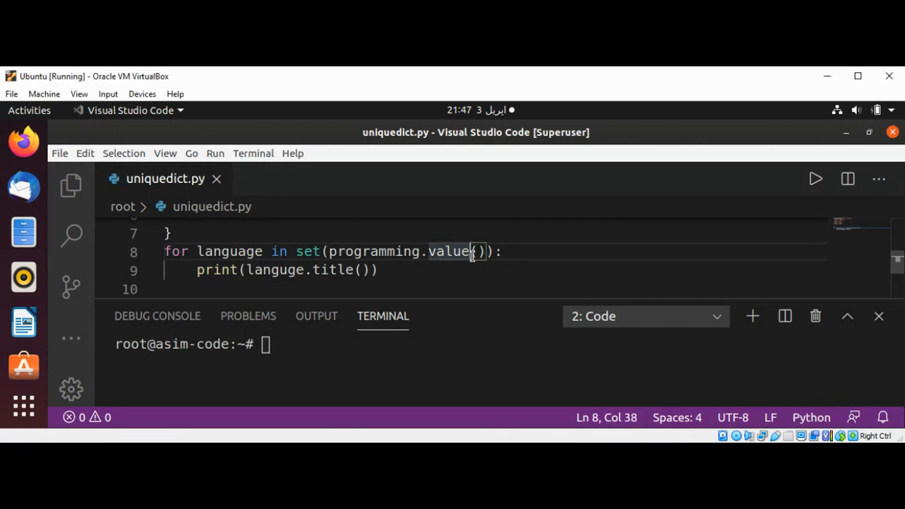
type("s")
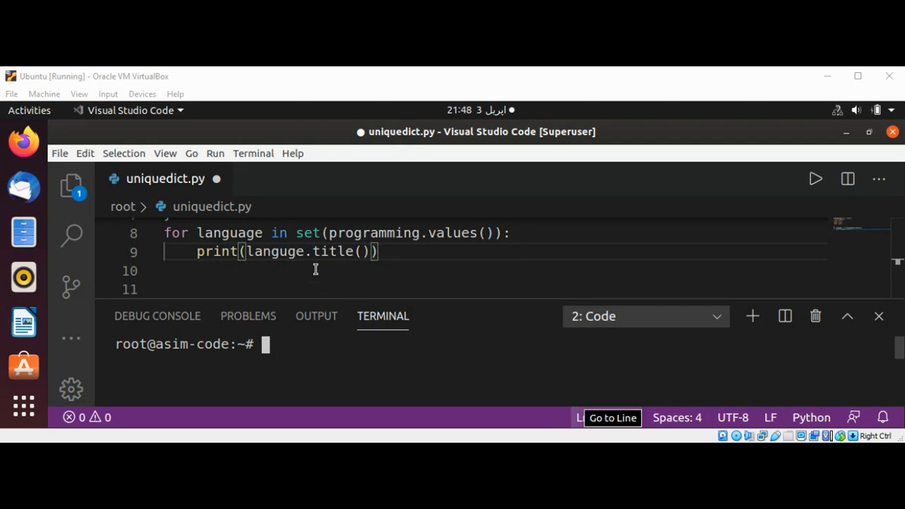
left_click(290, 251)
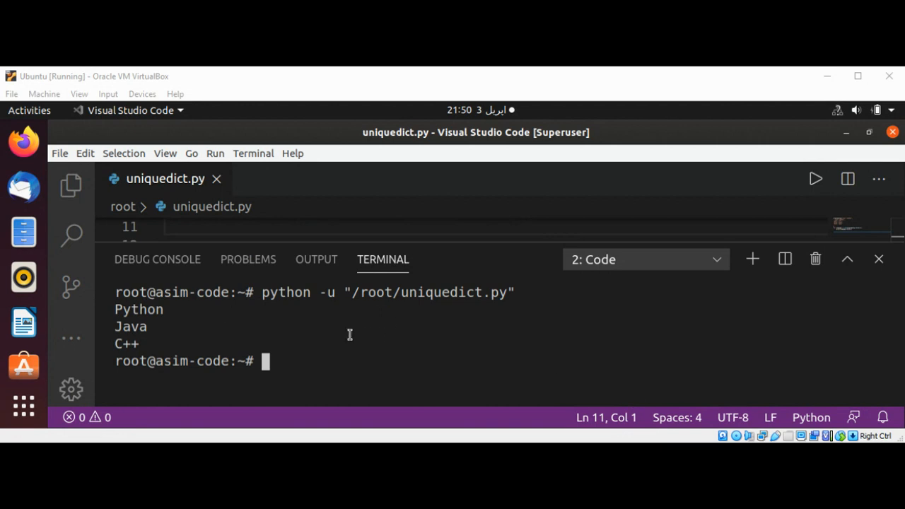
mouse_move(190, 318)
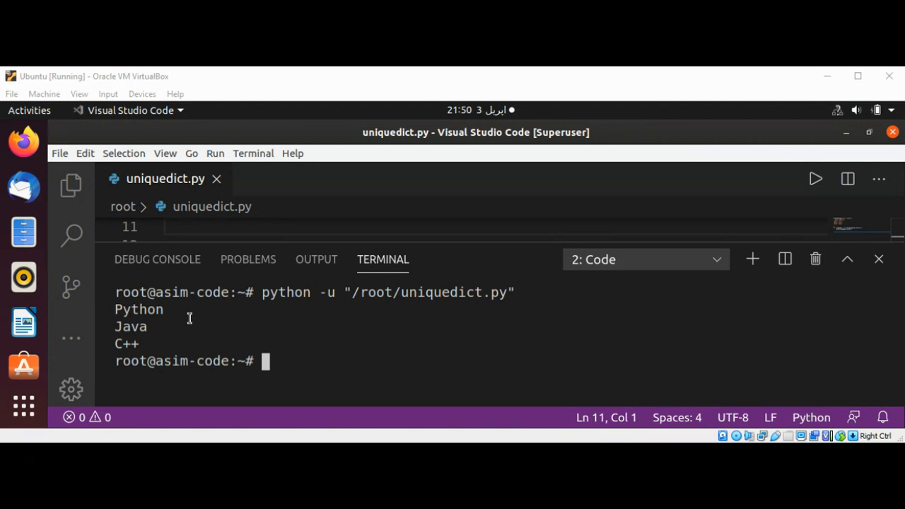
mouse_move(438, 348)
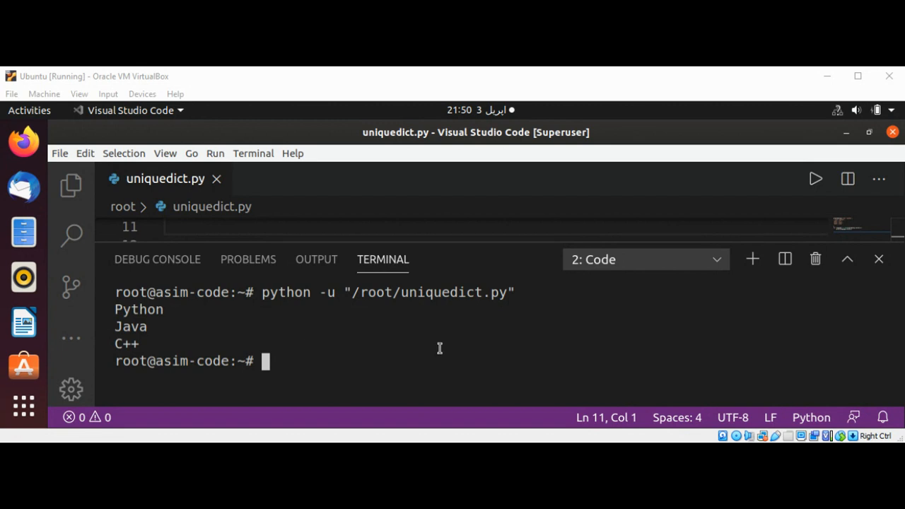
mouse_move(441, 348)
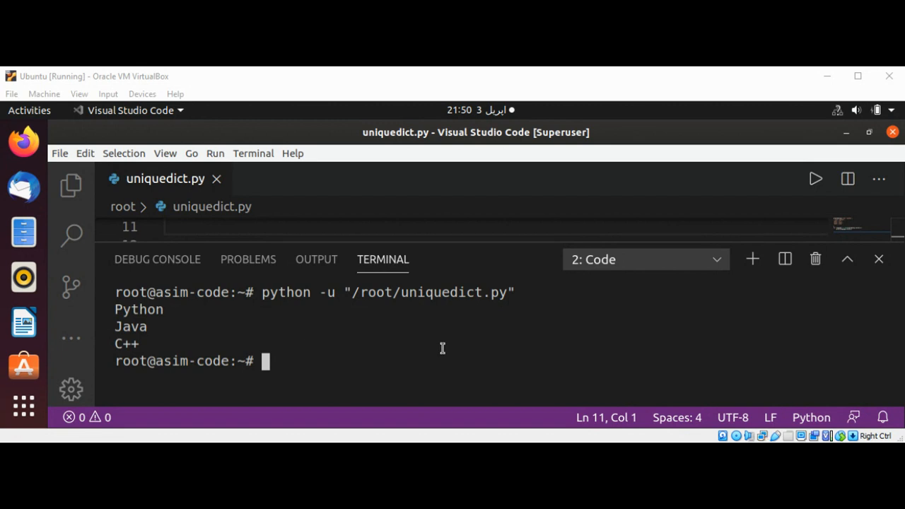